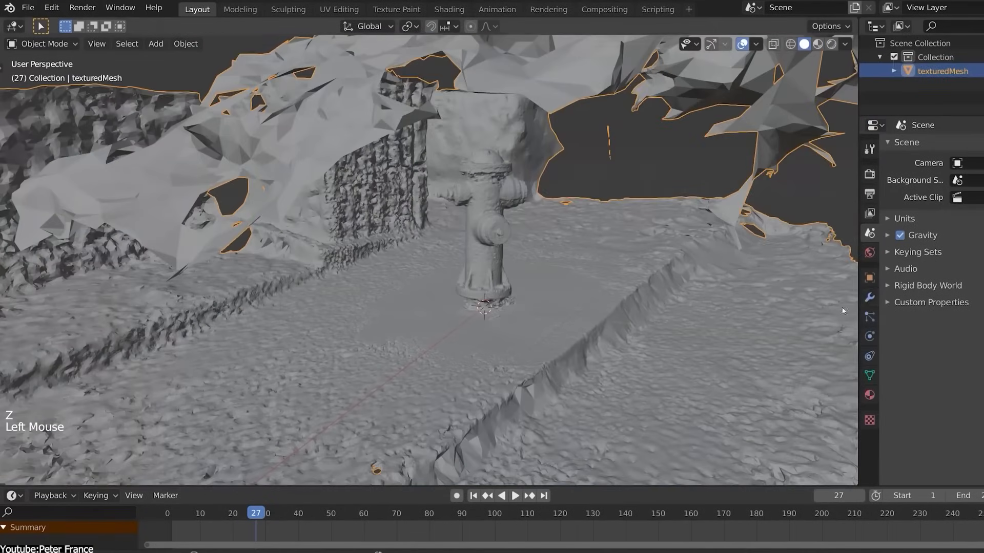
Leave Edit Mode on the dense mouse-head mesh before remeshing
key(Tab)
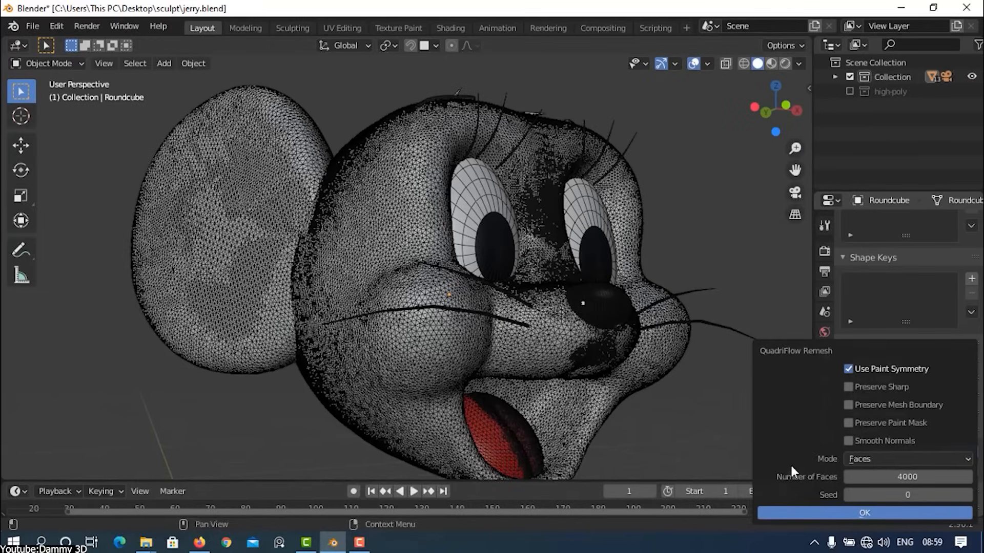
Run the QuadriFlow remesh at 4000 faces, rebuilding the head as even quads
click(863, 512)
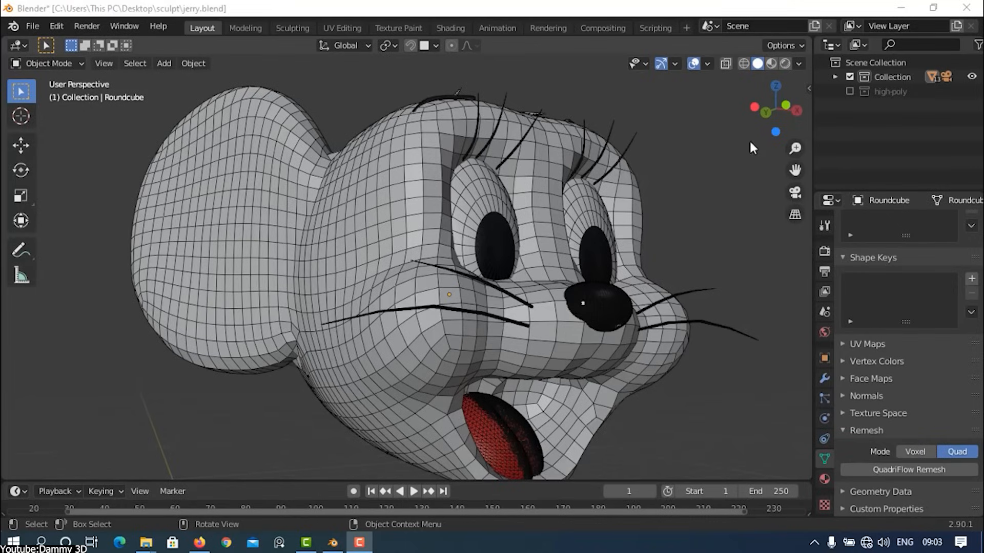
mouse_move(794, 147)
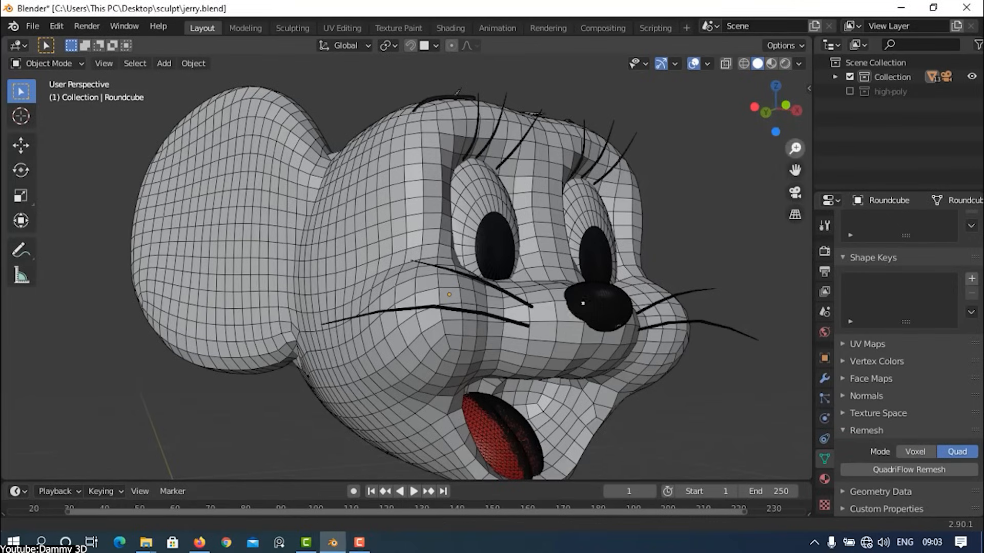
drag(440, 251, 313, 283)
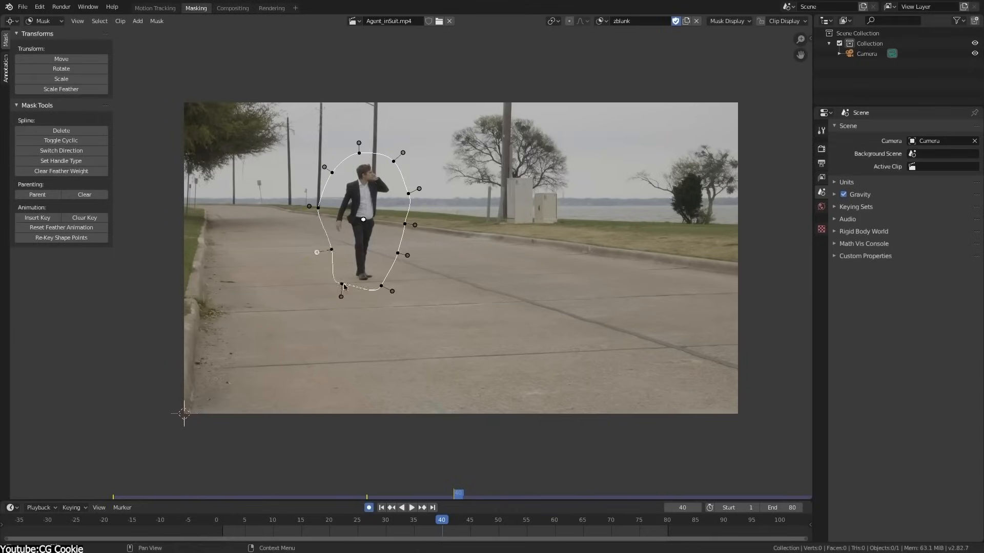
Display the mask around the walking man as a solid white matte on black
click(729, 20)
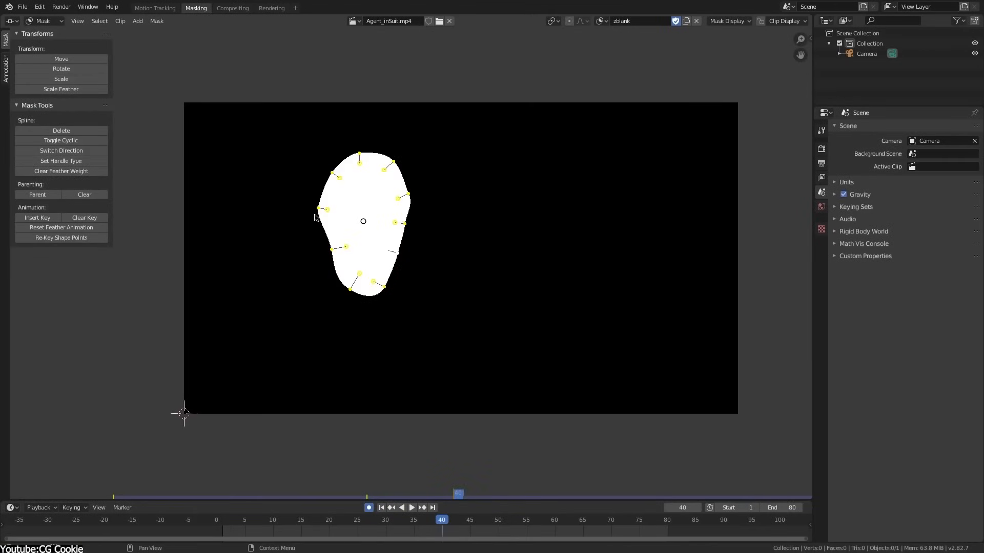
click(233, 7)
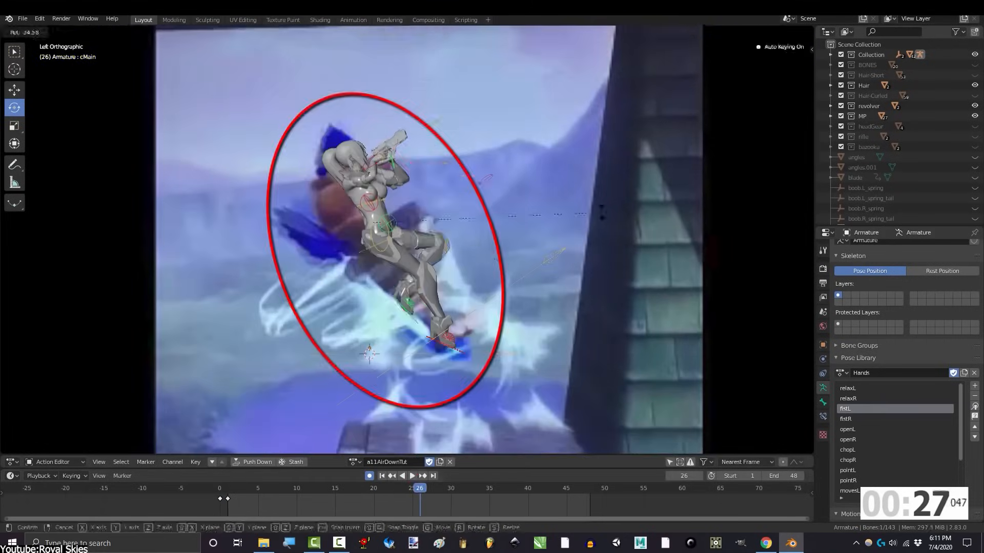
Insert LocRotScale keyframes for the posed rig bones and move to another frame
key(i)
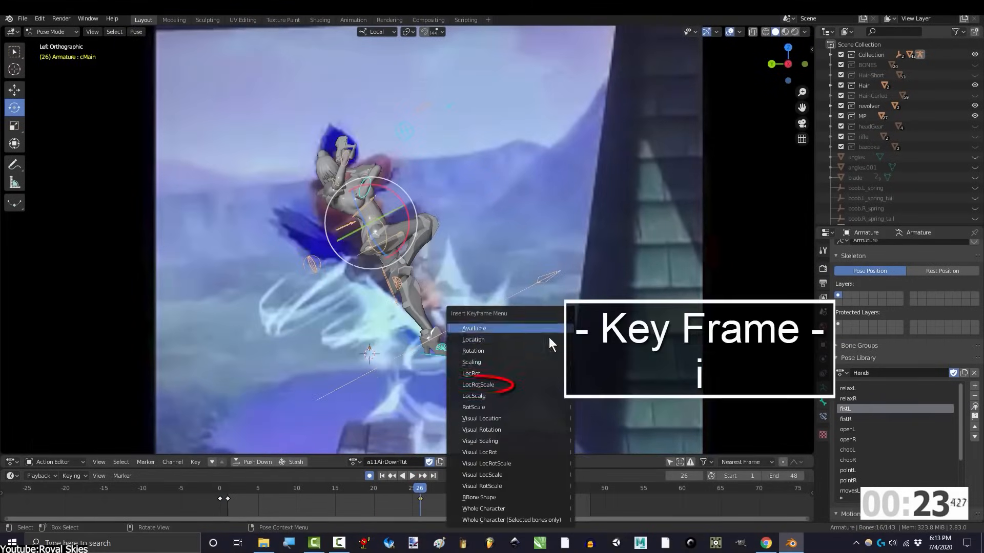
key(a)
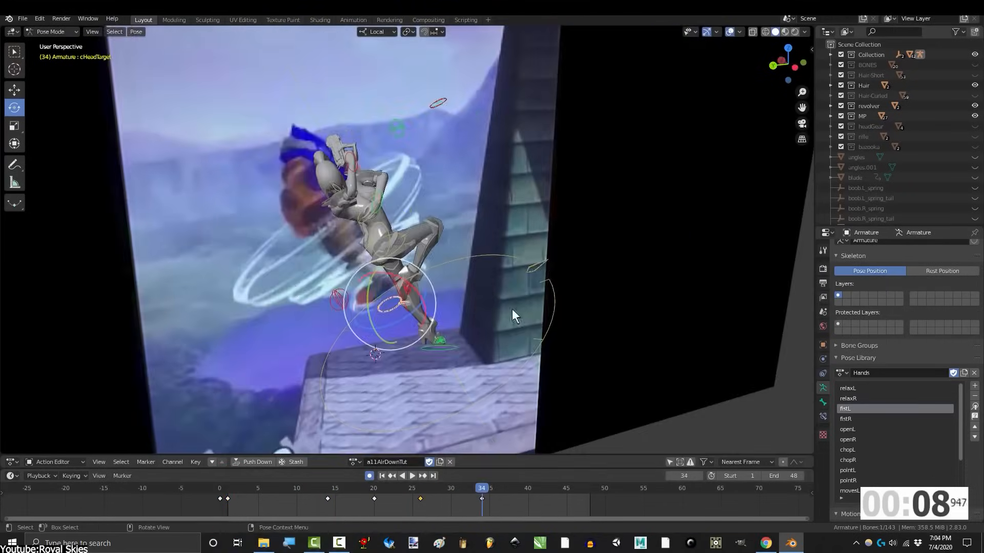
click(396, 488)
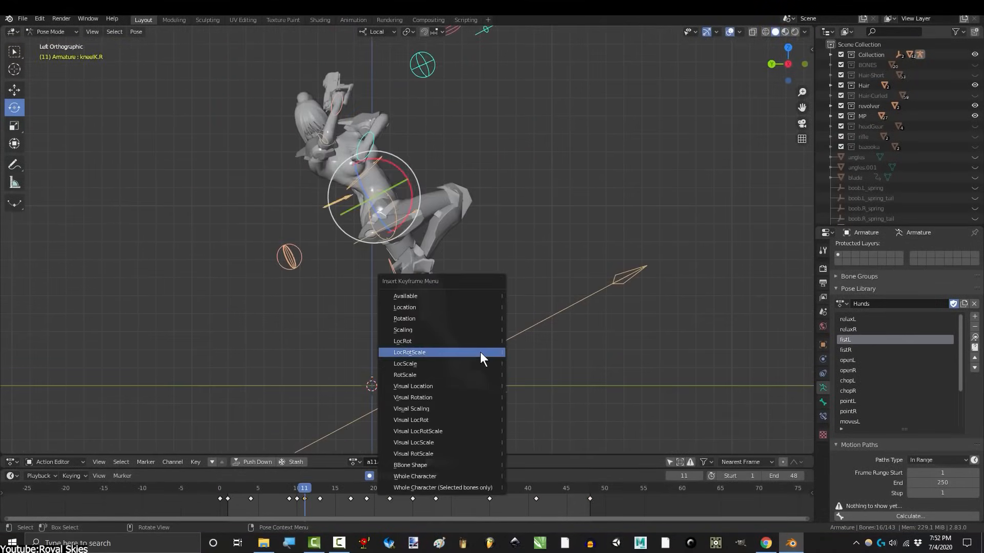
click(409, 352)
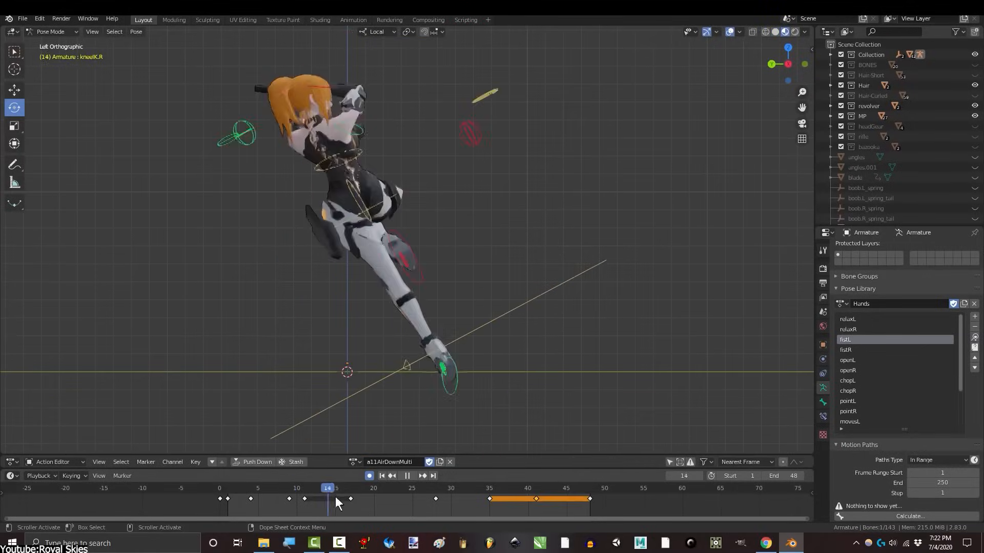
click(564, 488)
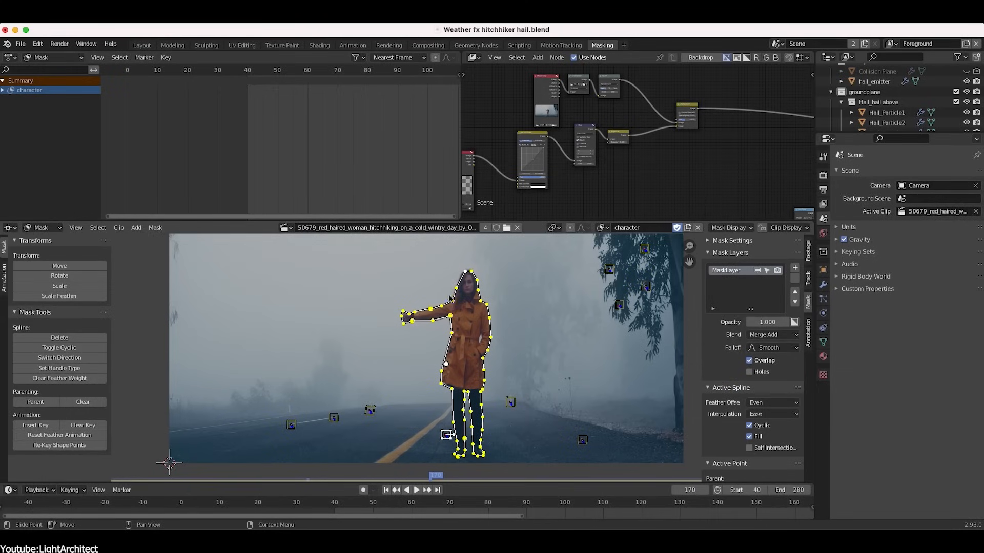
Switch to the Compositing workspace to see the hail node tree over the masked woman
click(429, 44)
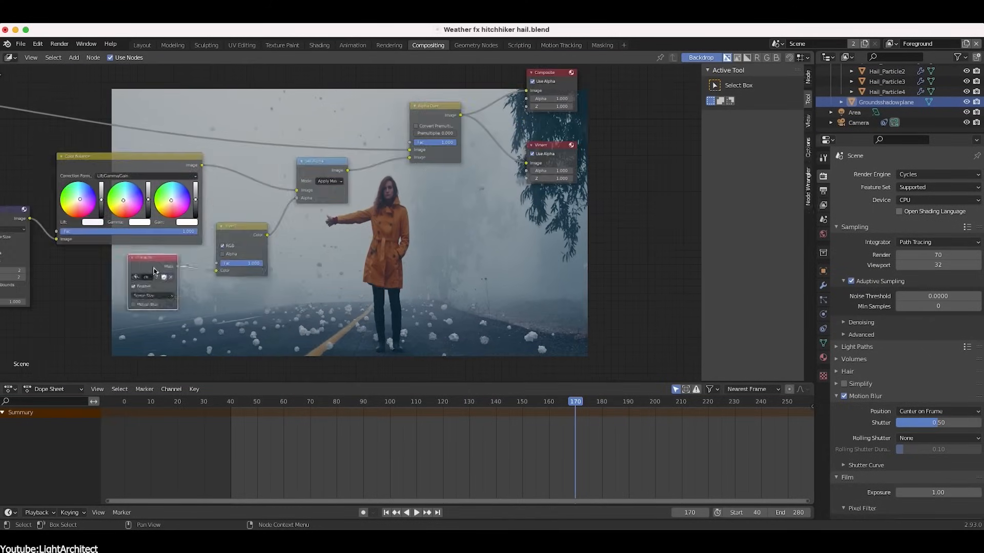
View through the camera, move the cutout plane to a new holdout collection, and render
click(142, 44)
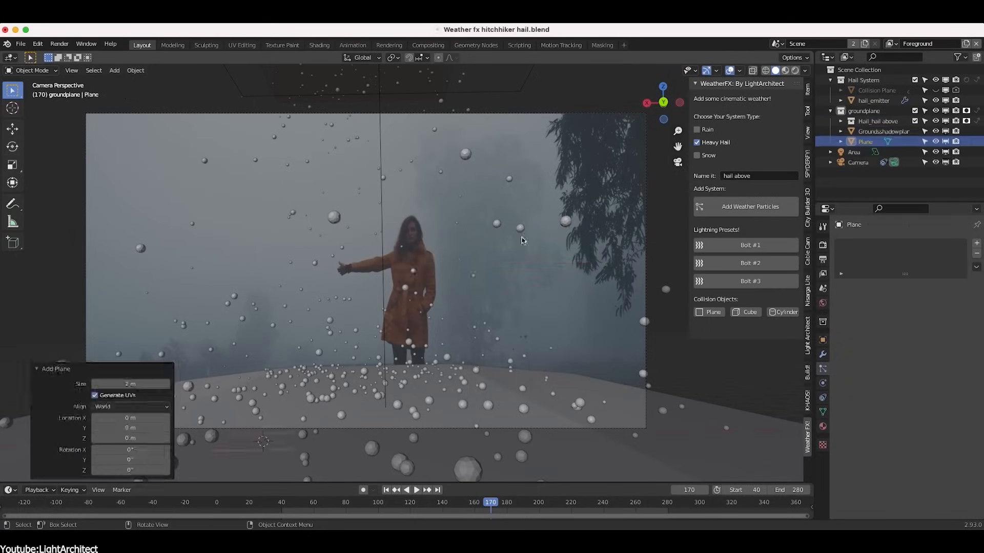
click(72, 71)
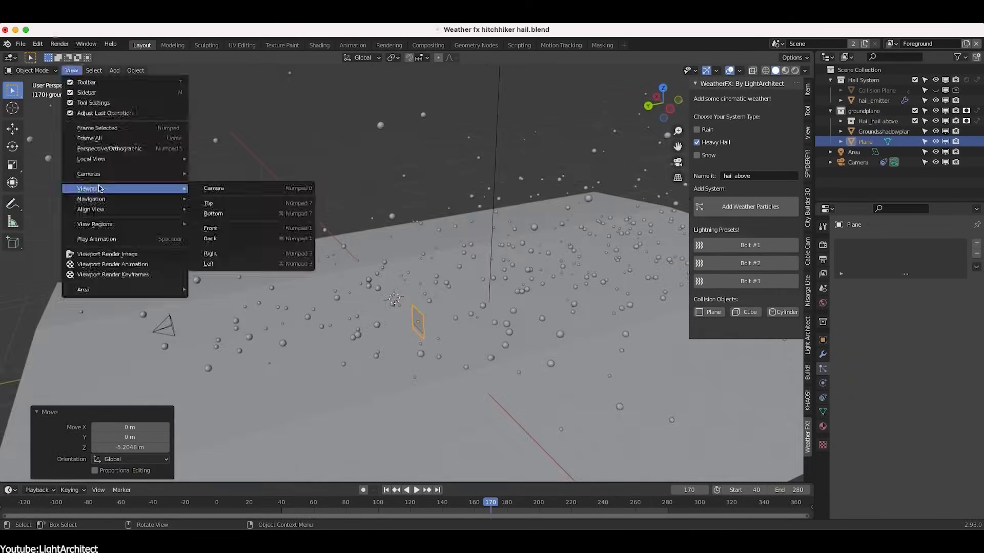
click(213, 188)
text(char)
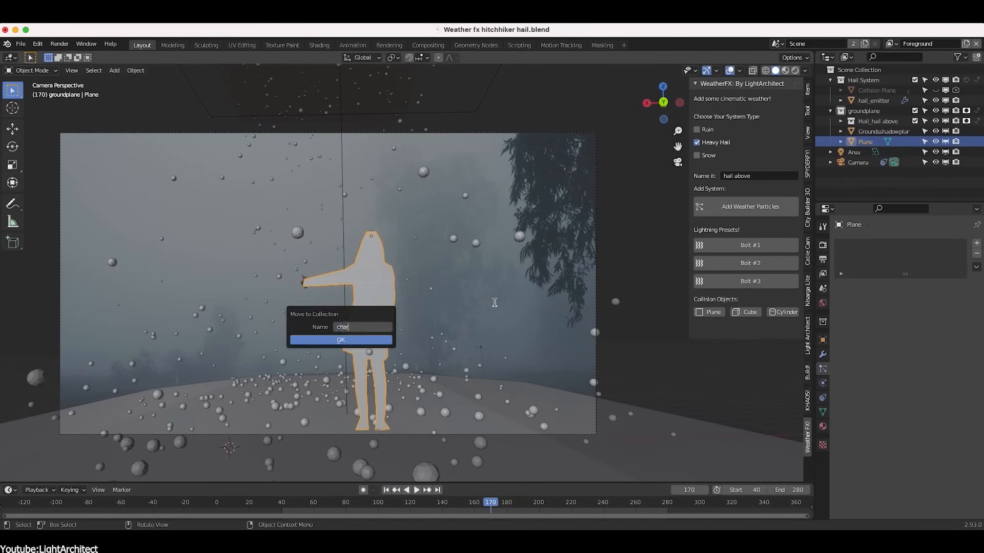
click(340, 339)
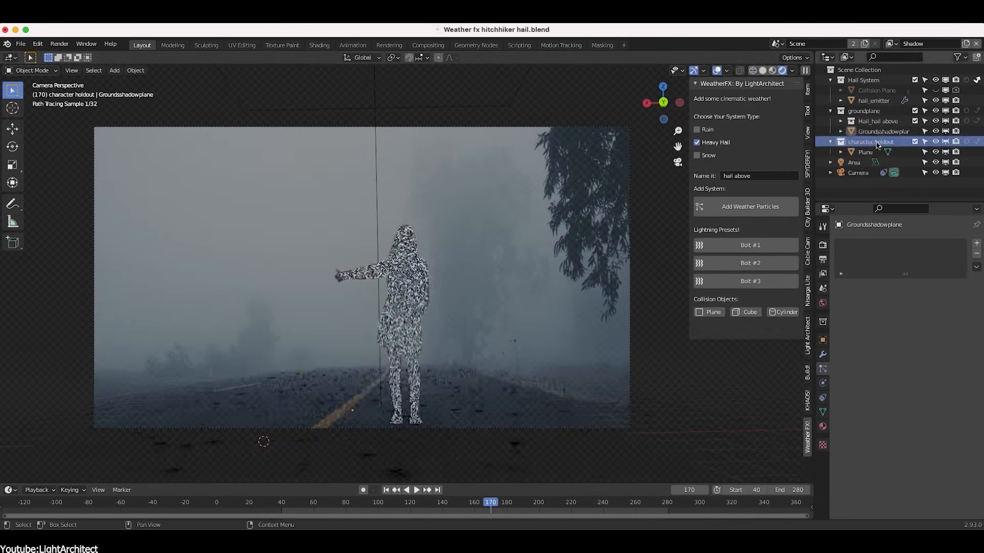
key(F12)
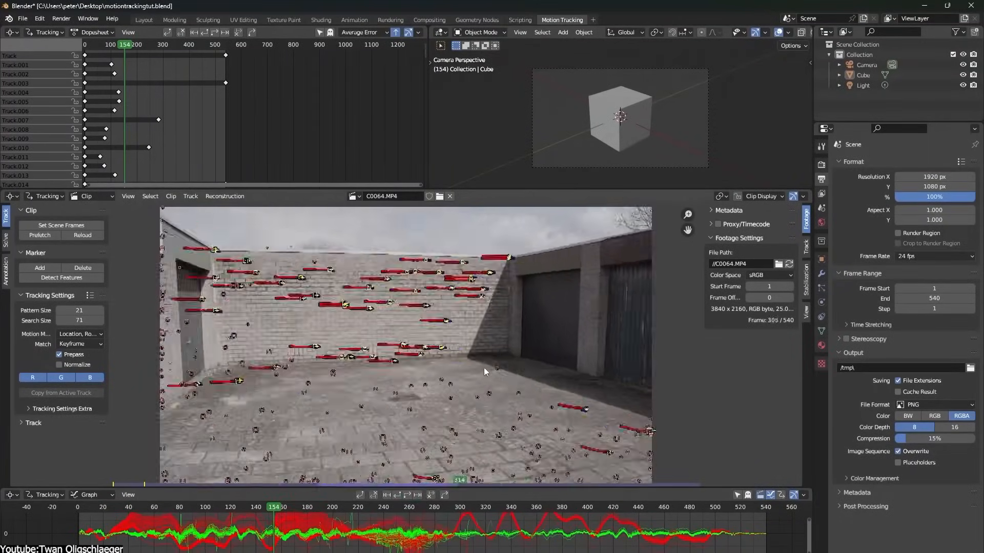
Track feature markers through the courtyard clip in the Motion Tracking workspace
click(97, 44)
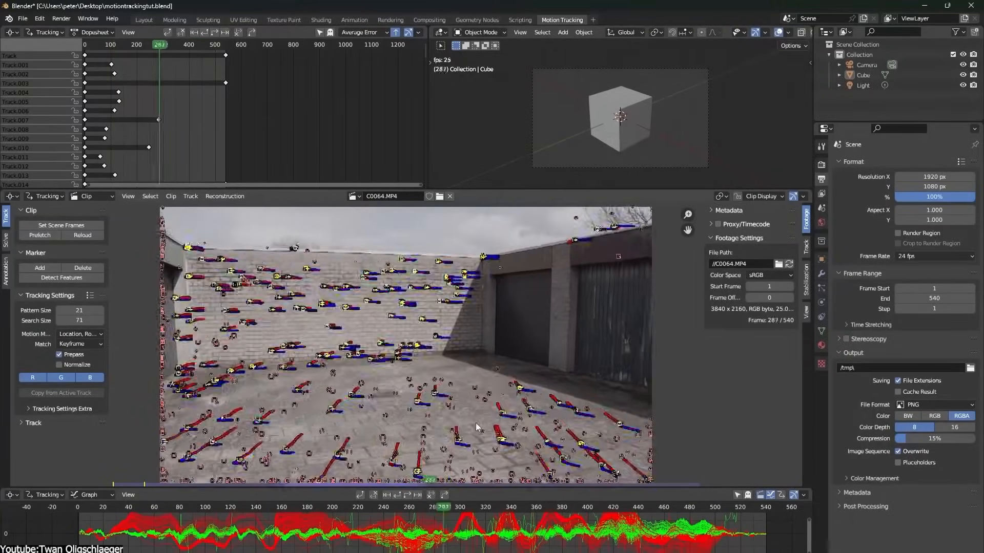
click(144, 19)
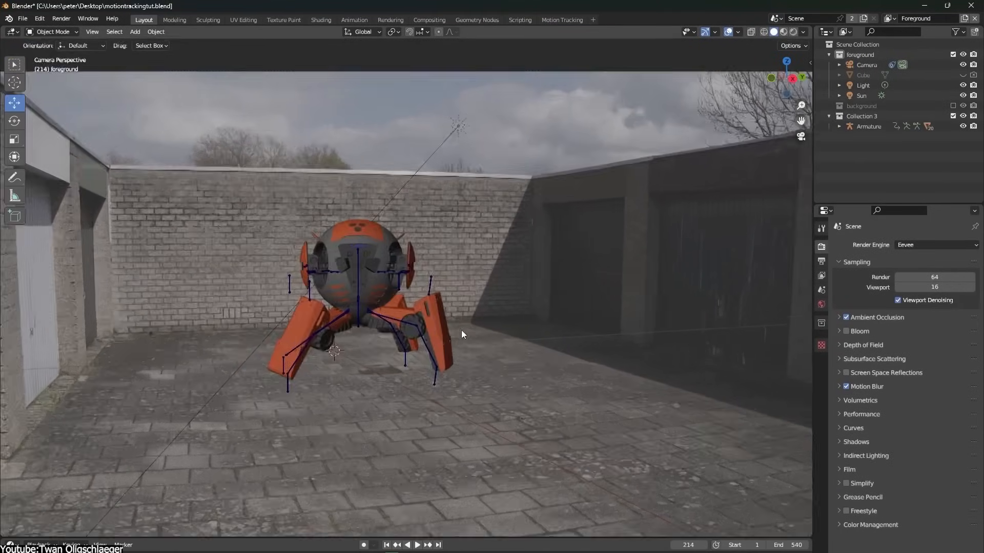
Review the compositing nodes, then return to Layout to set up the shadow-catcher plane
click(428, 19)
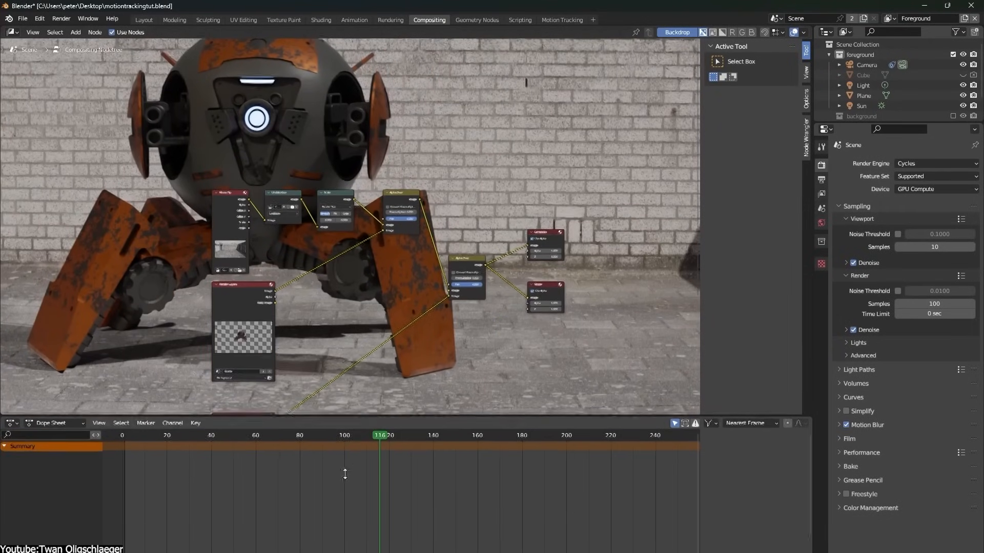
scroll(down, 3)
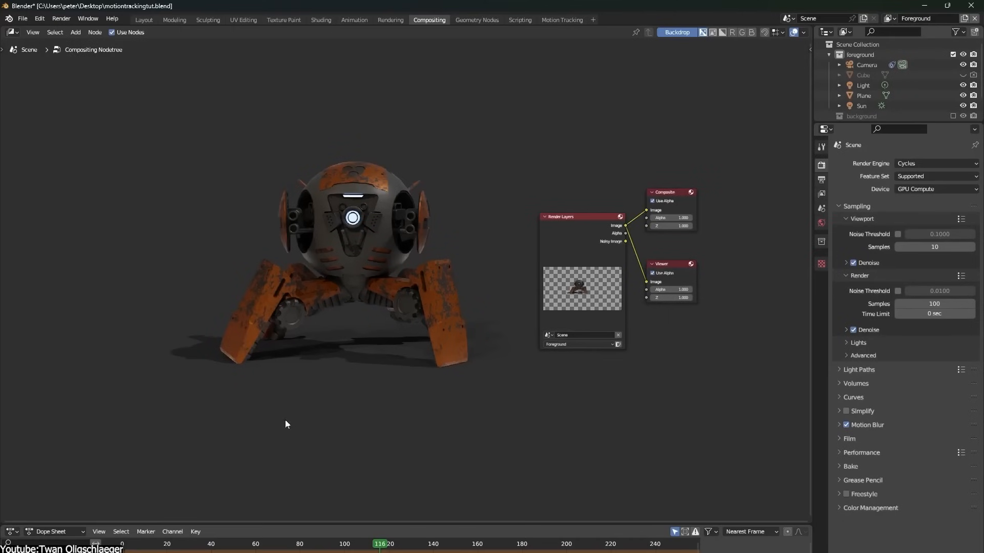
click(144, 19)
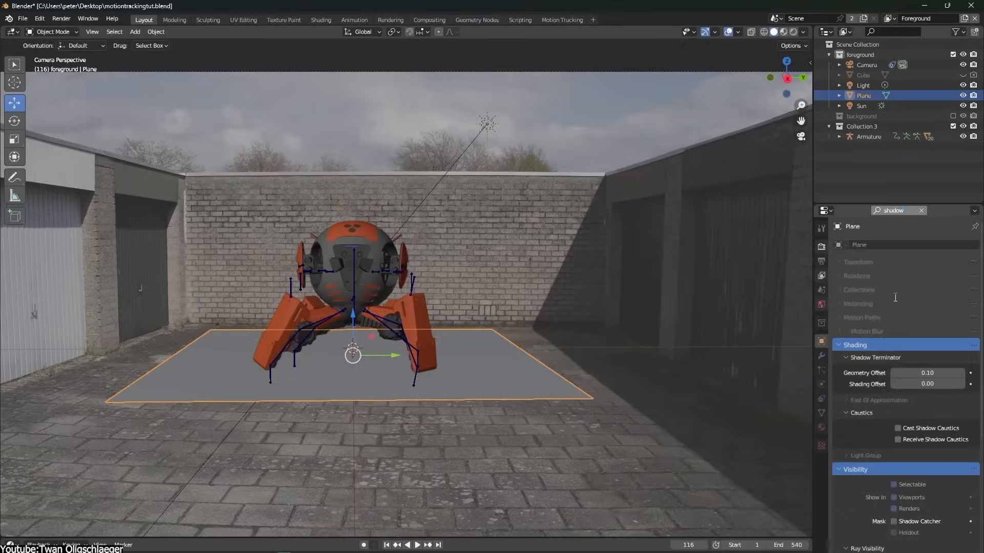